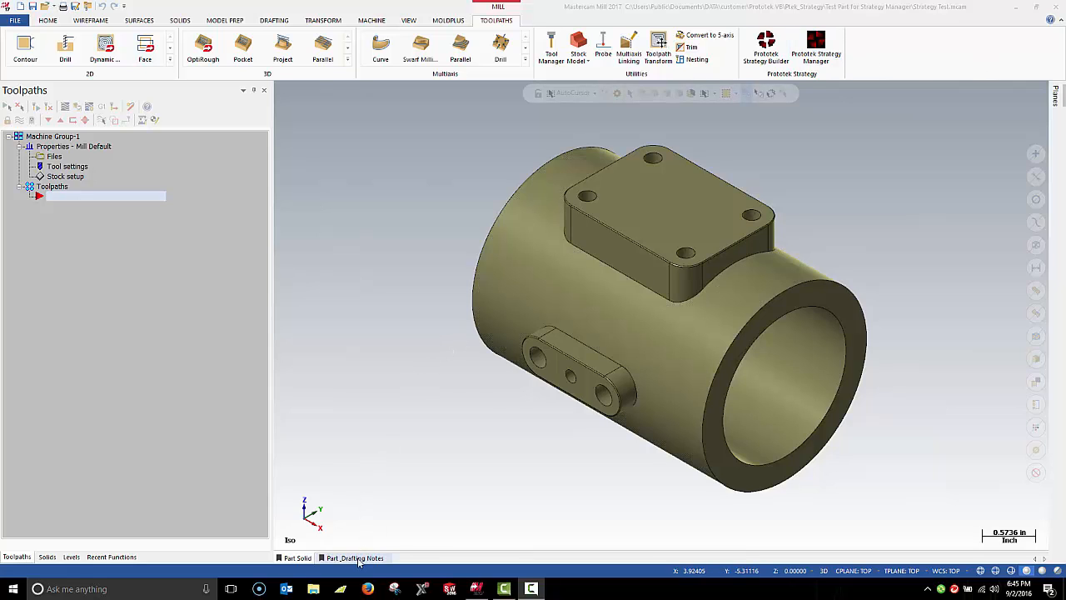
Step: Select the TAP.strategy file and the 1/4-20 UNC strategy in Protek Strategy Manager
{"action": "left_click", "coordinate": [353, 558]}
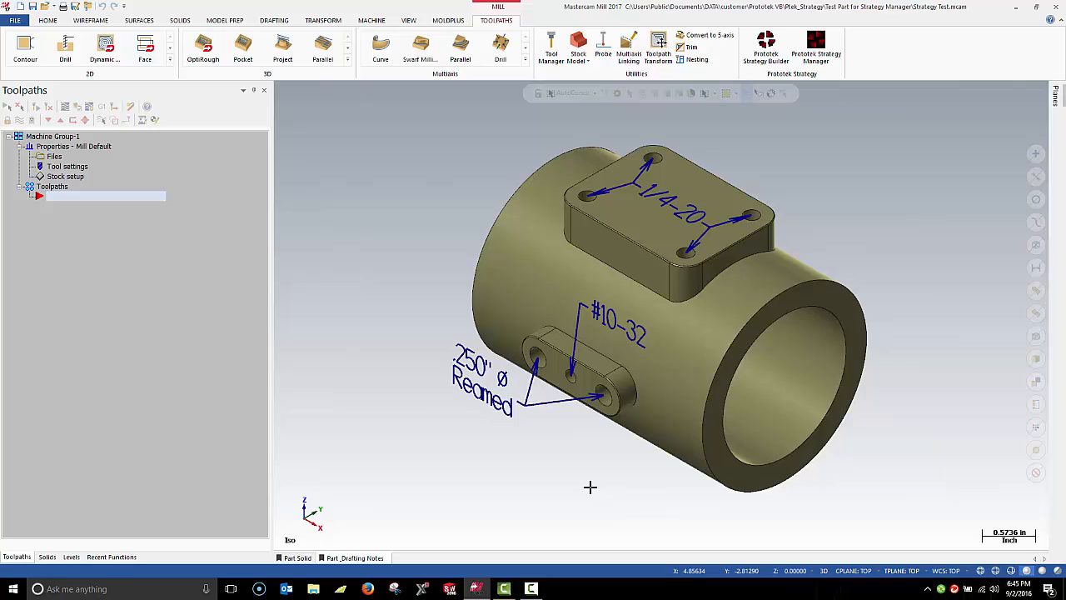
{"action": "mouse_move", "coordinate": [345, 533]}
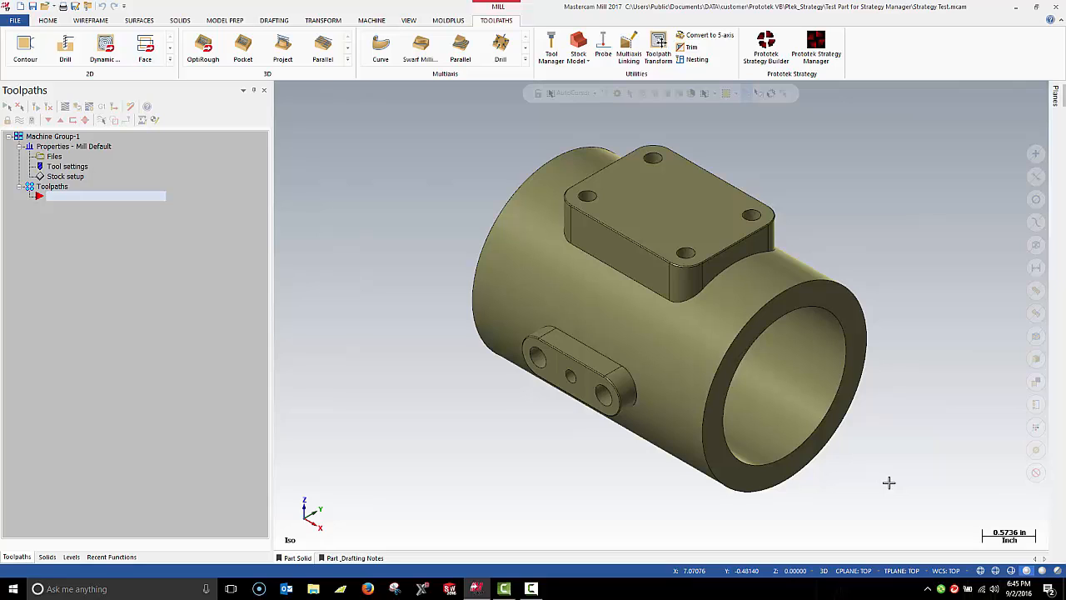
{"action": "mouse_move", "coordinate": [850, 532]}
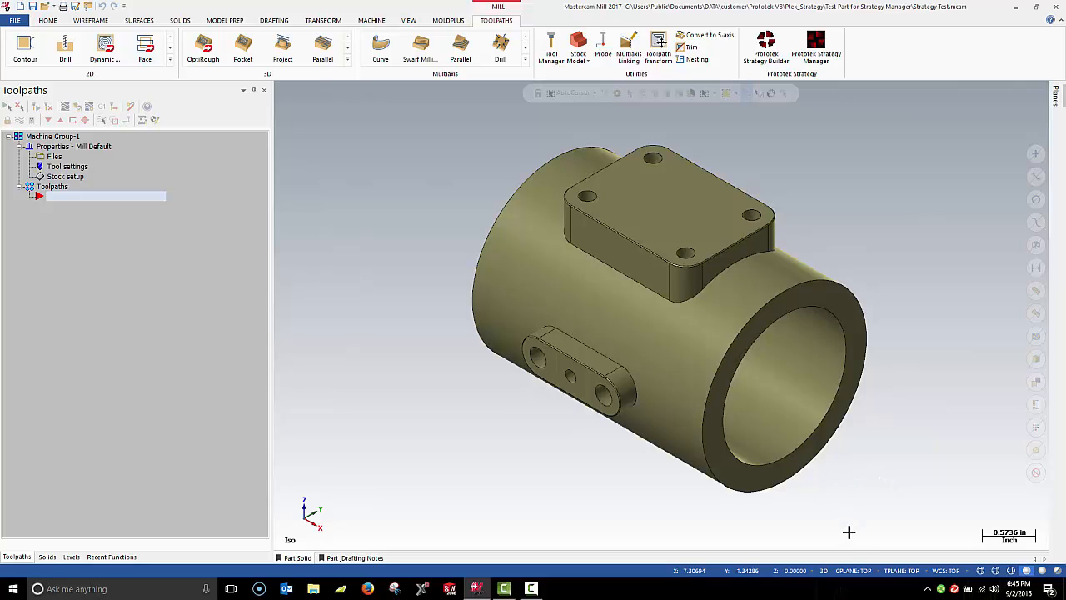
{"action": "mouse_move", "coordinate": [851, 543]}
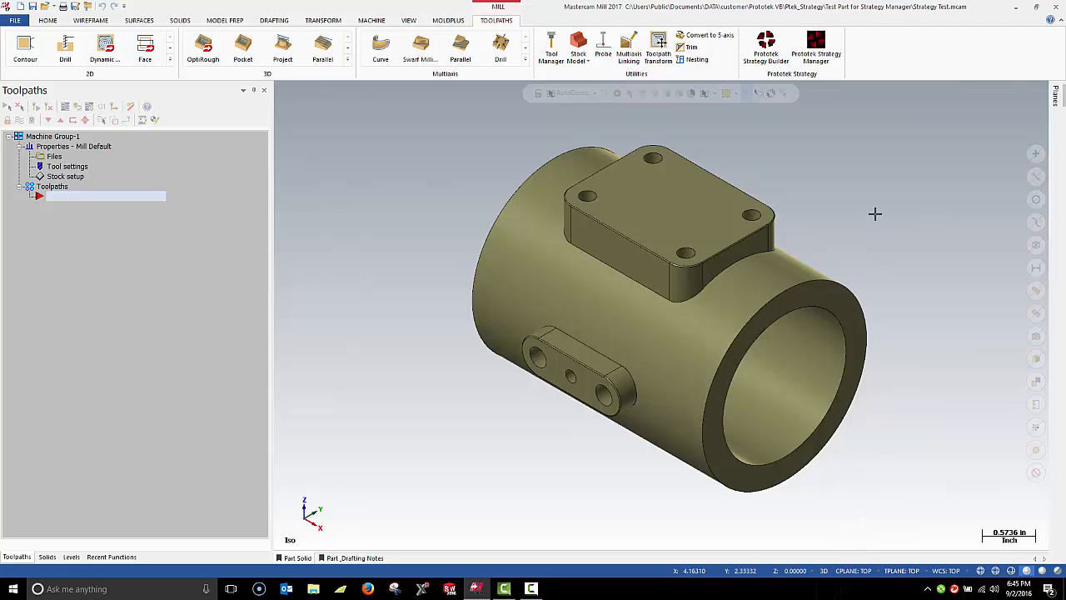
{"action": "left_click", "coordinate": [815, 47]}
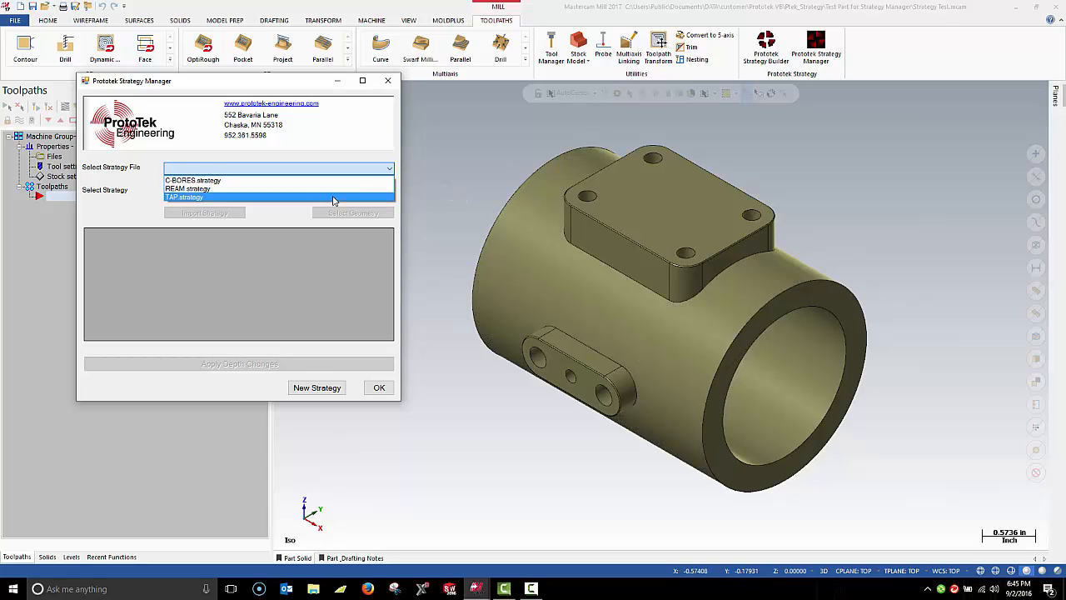
{"action": "left_click", "coordinate": [184, 196]}
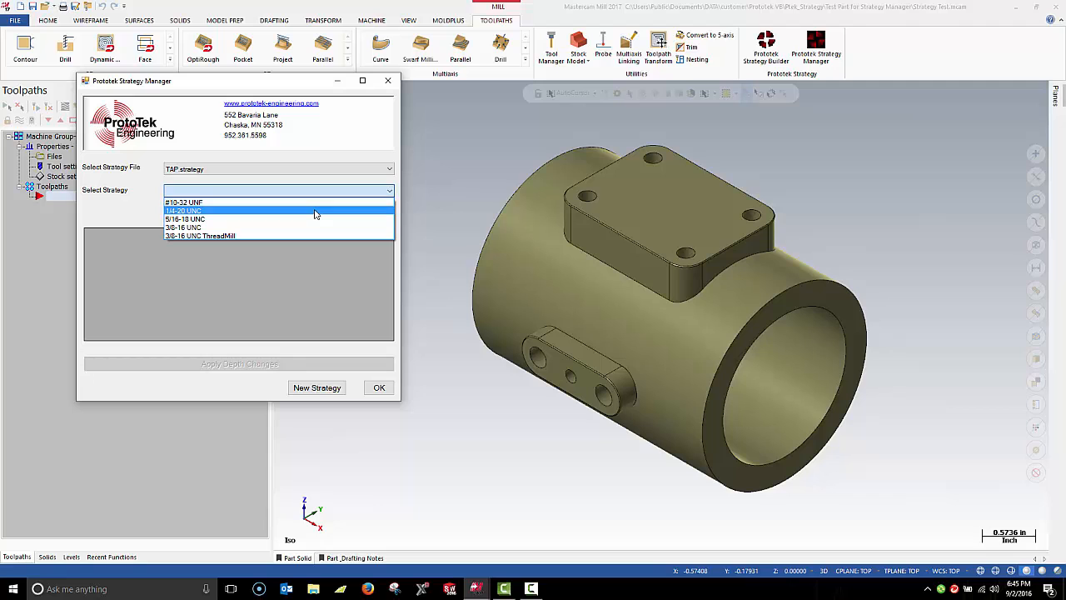
{"action": "left_click", "coordinate": [185, 210]}
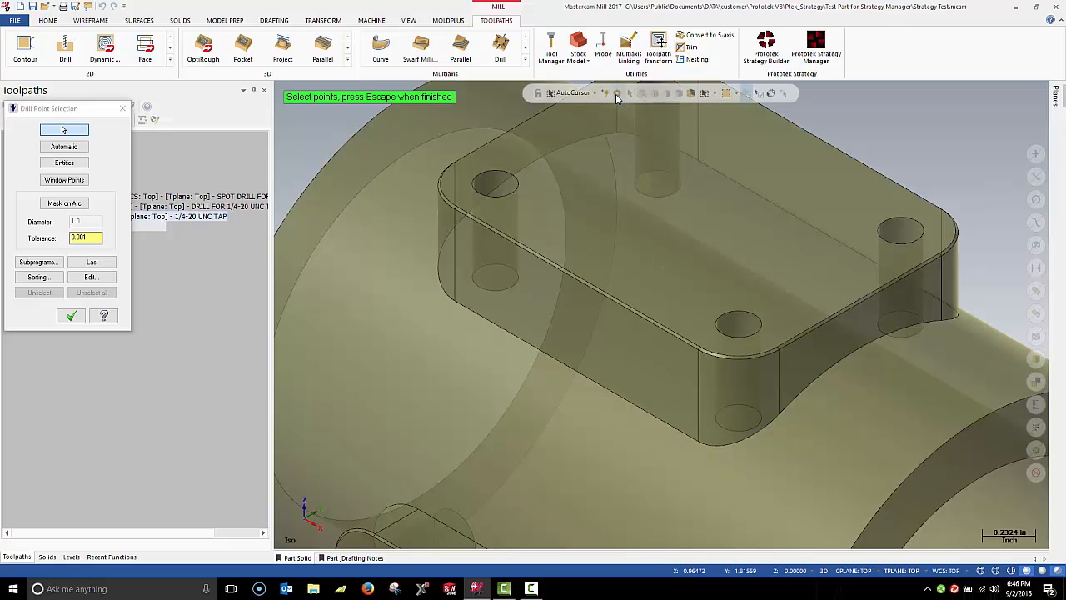
Step: Set AutoCursor snapping to Arc Center for picking the four top-pad holes
{"action": "left_click", "coordinate": [595, 92]}
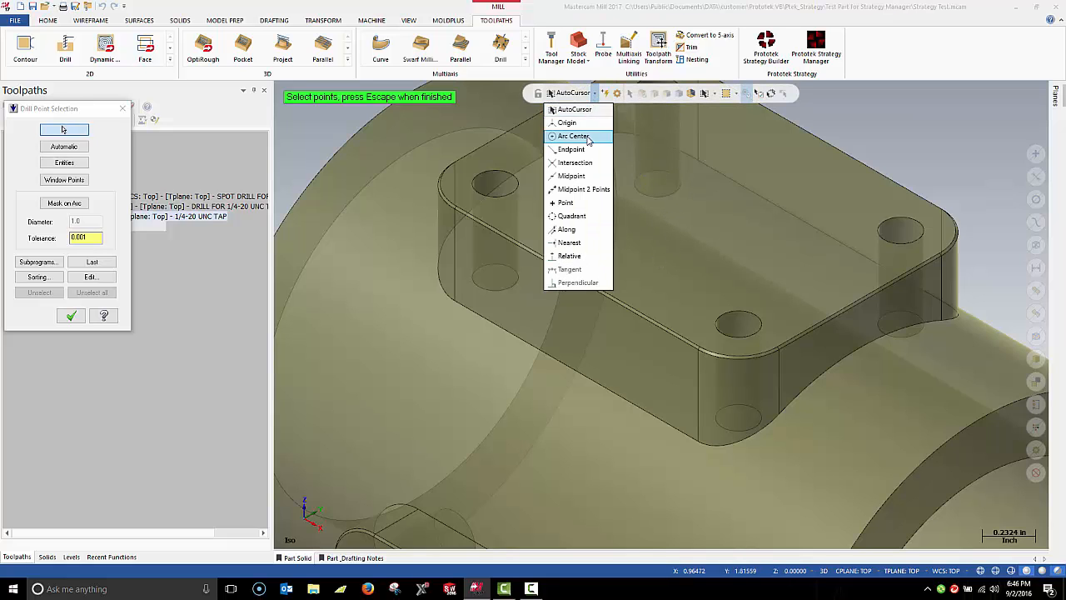
{"action": "left_click", "coordinate": [573, 135]}
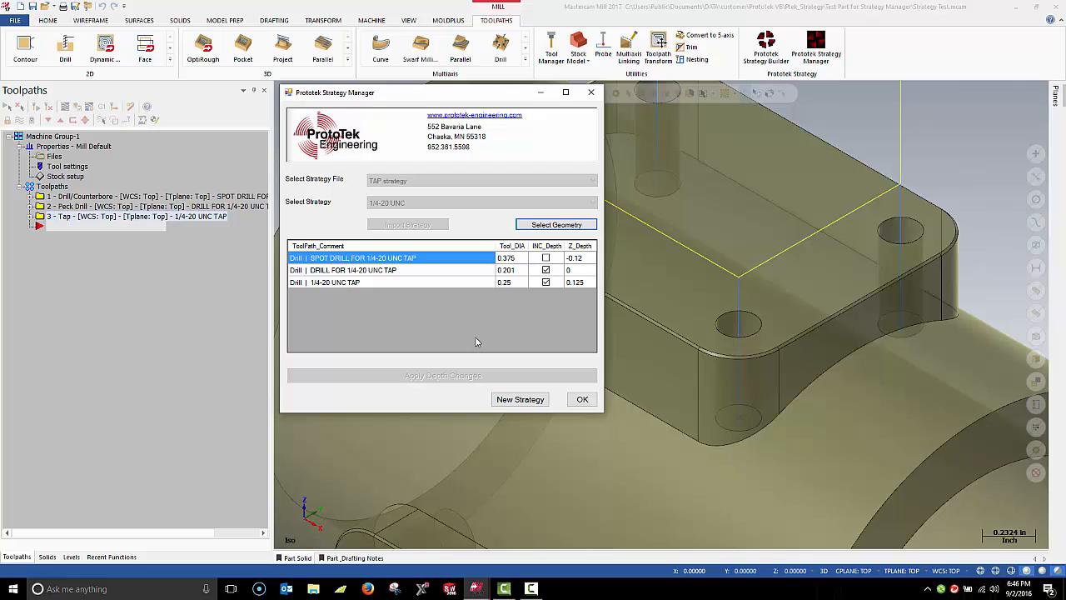
{"action": "mouse_move", "coordinate": [477, 341]}
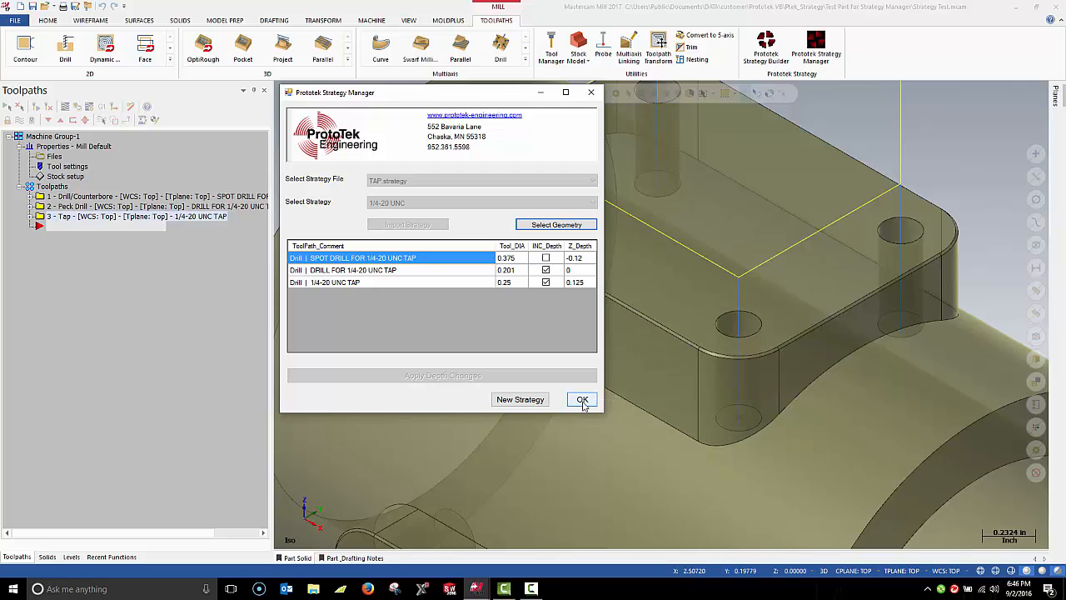
Step: Accept the 1/4-20 UNC spot drill, drill and tap toolpath table with OK
{"action": "left_click", "coordinate": [582, 400]}
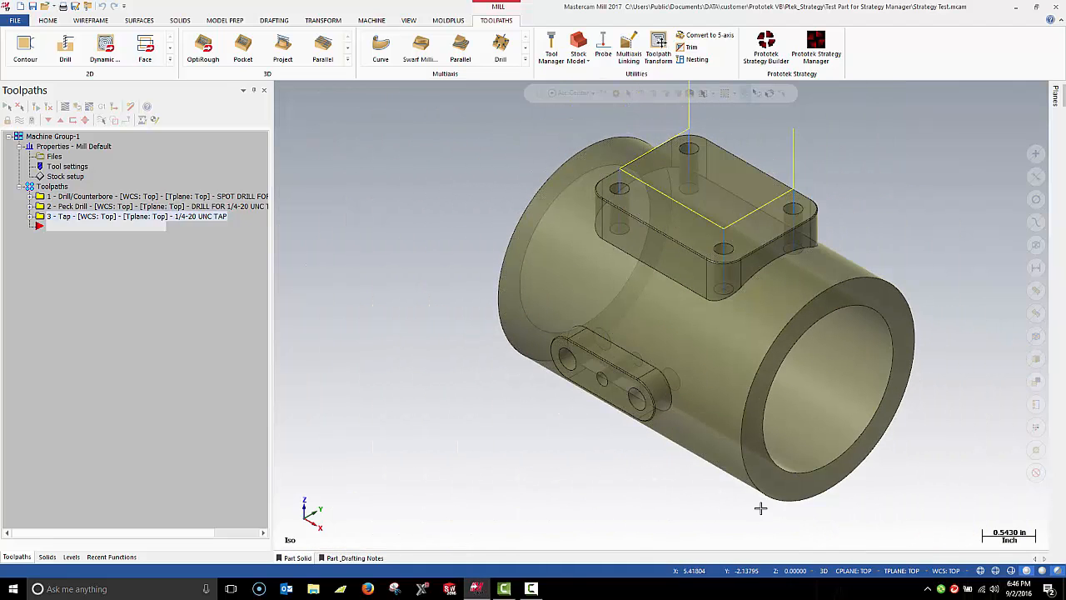
{"action": "mouse_move", "coordinate": [845, 571]}
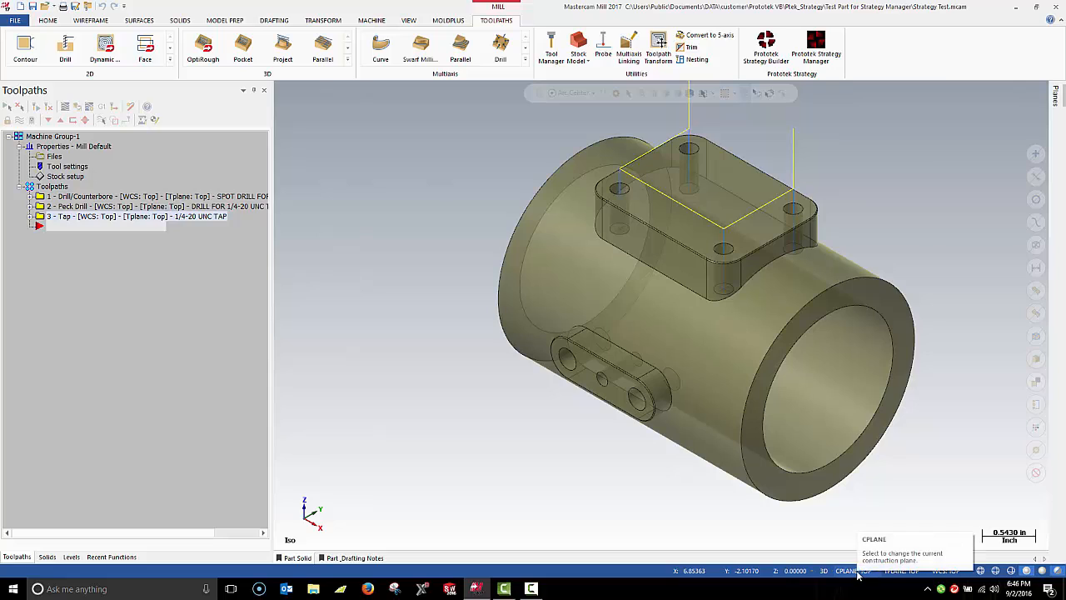
Step: Switch the construction plane to Front and reopen Protek Strategy Manager
{"action": "left_click", "coordinate": [850, 571]}
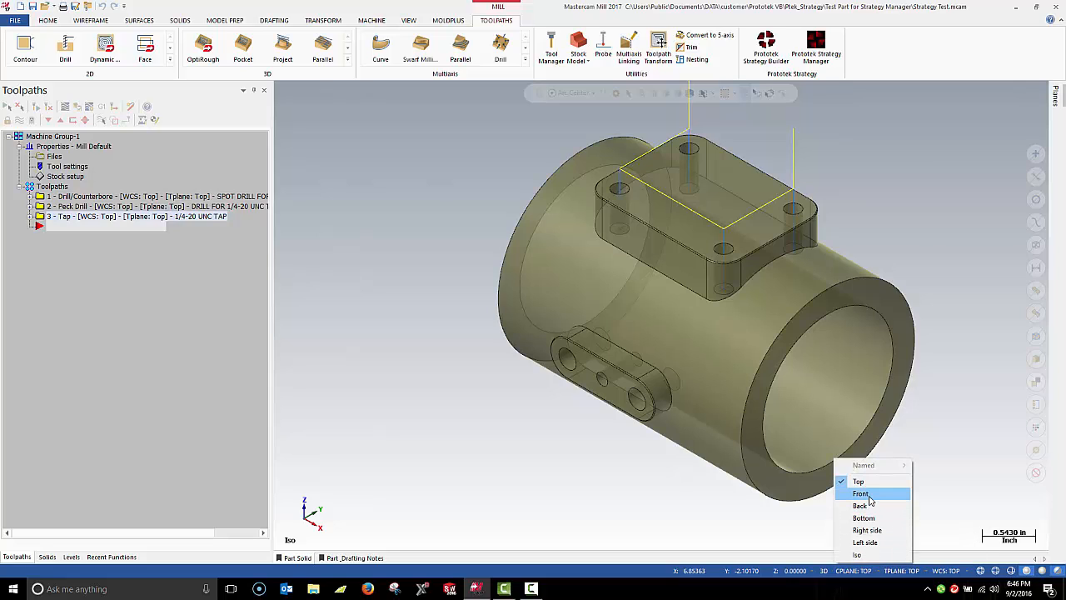
{"action": "left_click", "coordinate": [861, 493]}
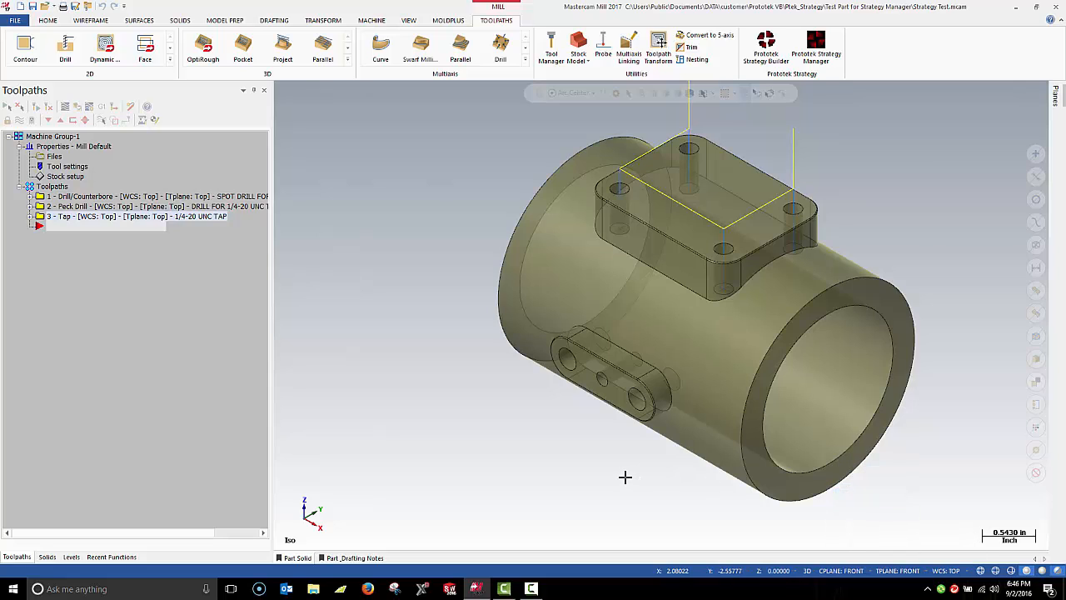
{"action": "left_click", "coordinate": [817, 50]}
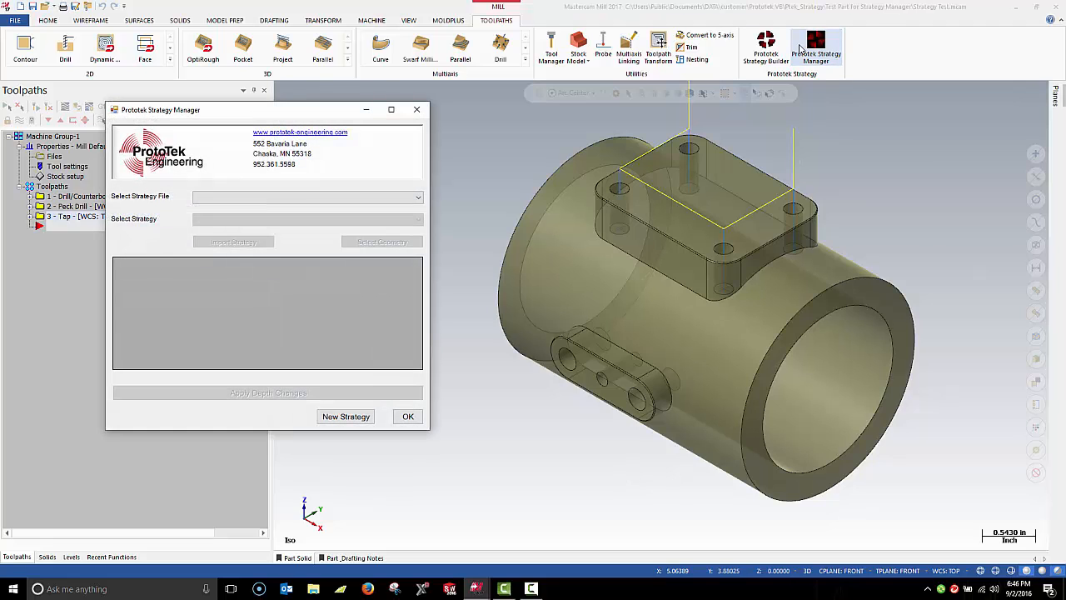
Step: Import the TAP.strategy #10-32 UNF toolpaths and confirm the side boss hole point
{"action": "left_click", "coordinate": [418, 198]}
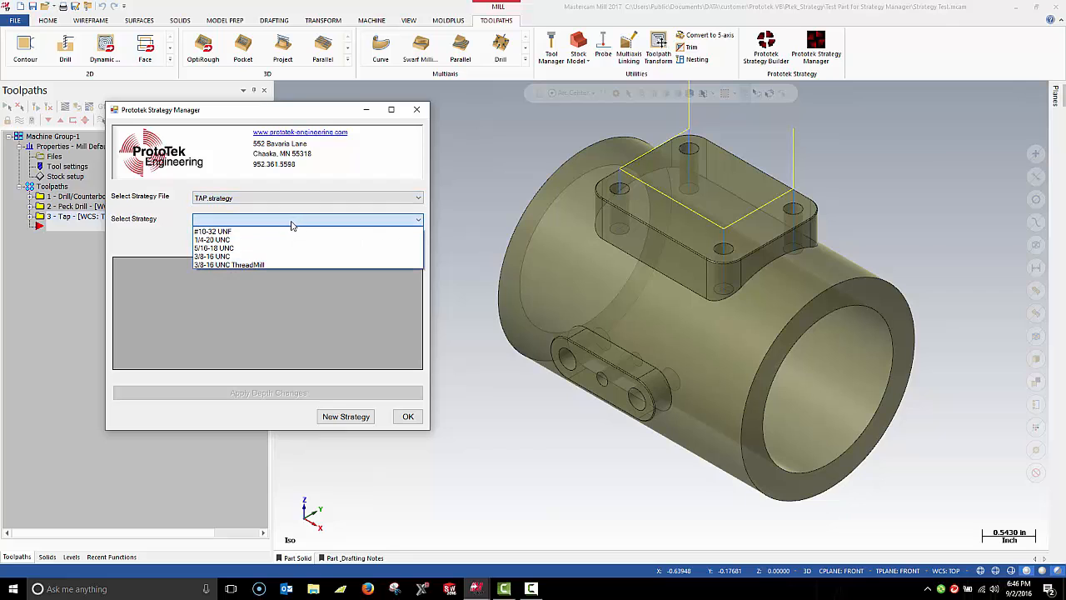
{"action": "left_click", "coordinate": [213, 230]}
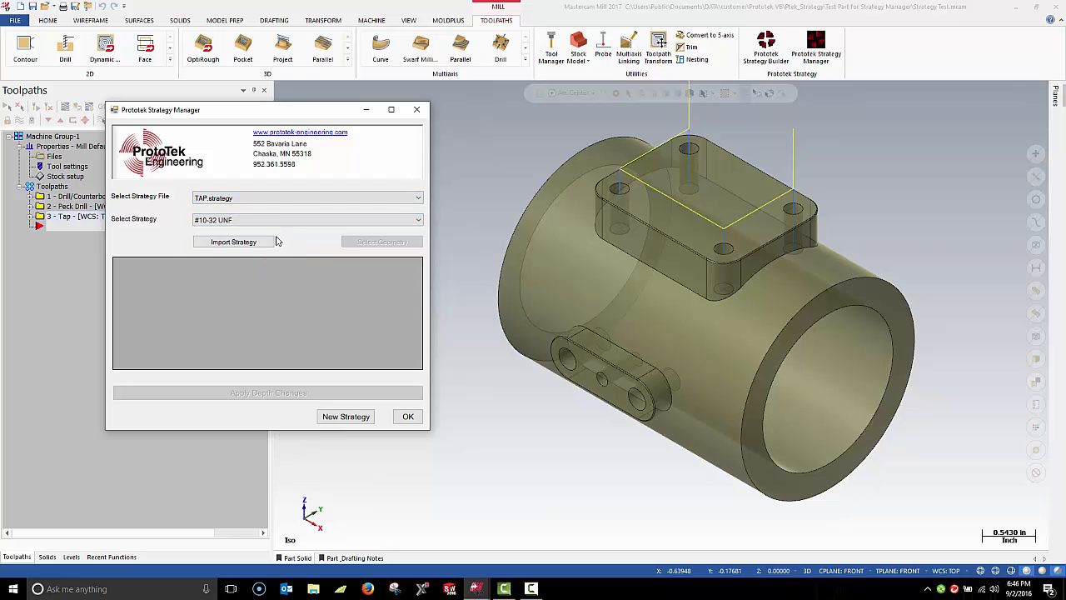
{"action": "left_click", "coordinate": [233, 242]}
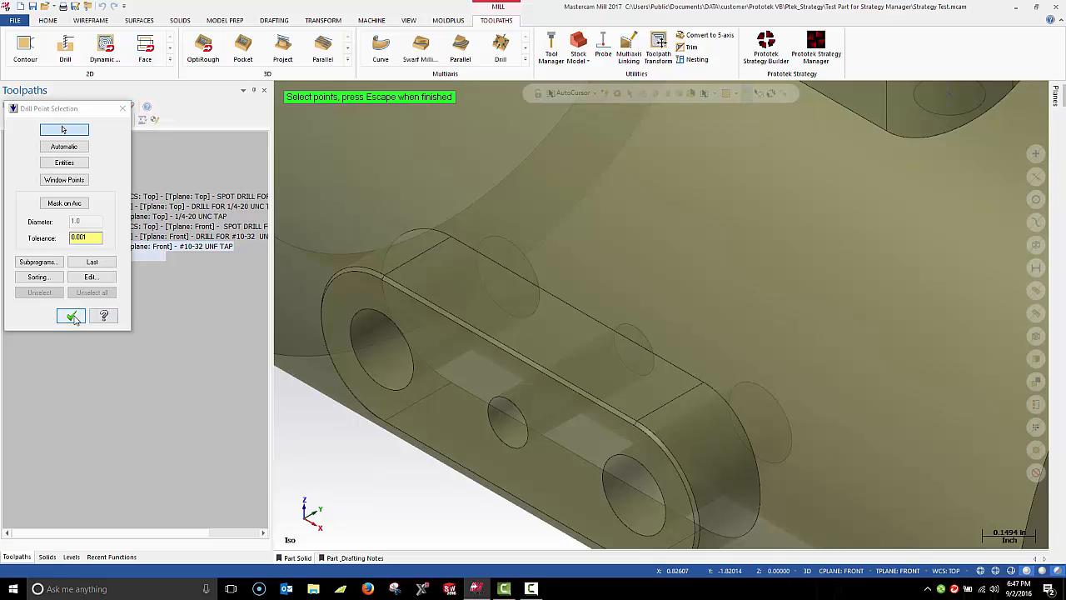
{"action": "left_click", "coordinate": [71, 315]}
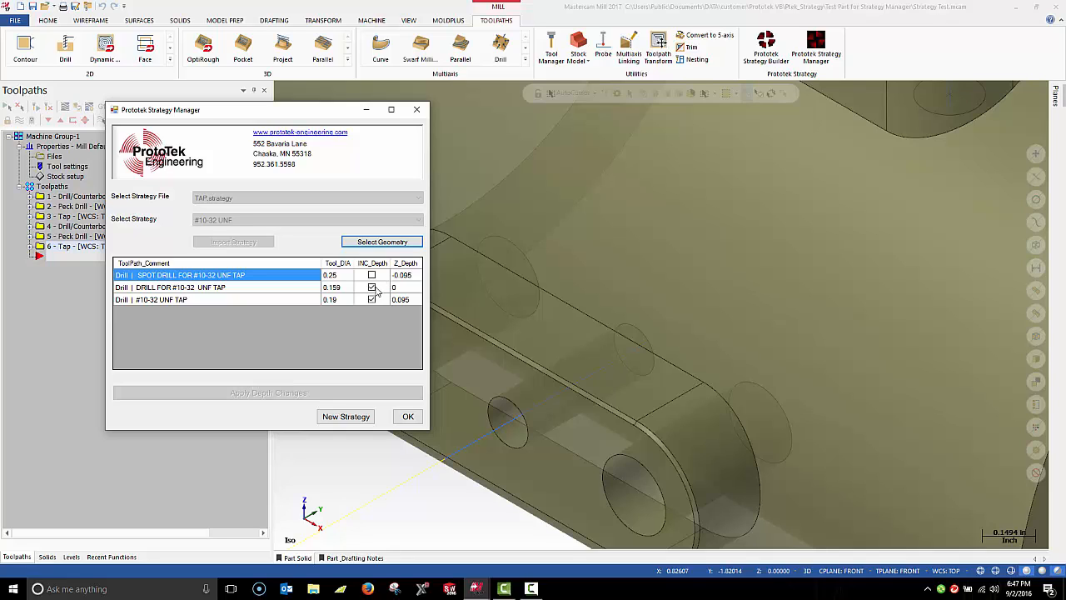
{"action": "mouse_move", "coordinate": [396, 296]}
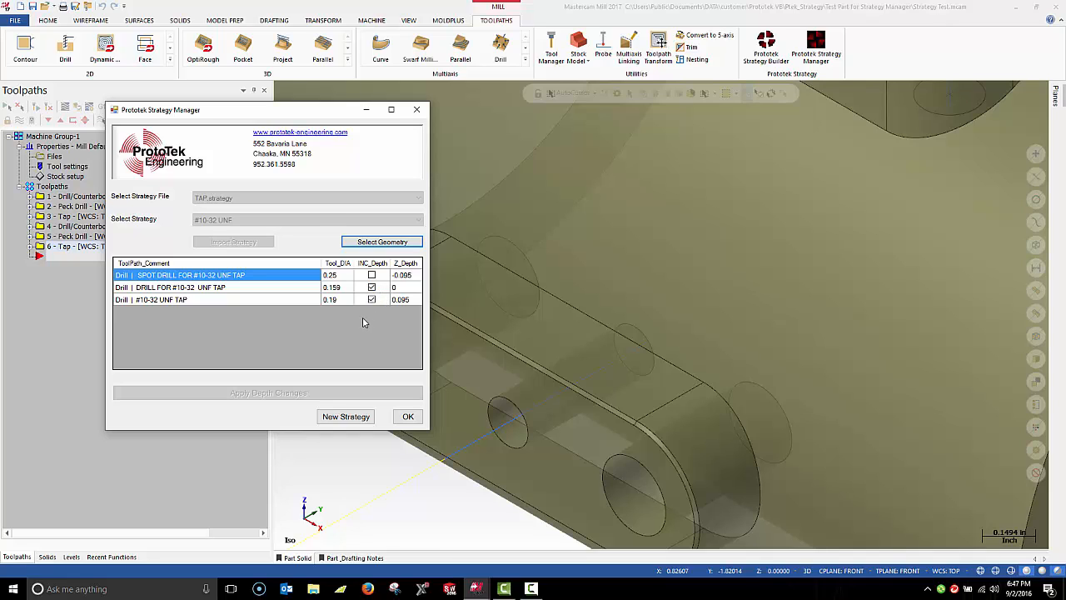
{"action": "mouse_move", "coordinate": [358, 330]}
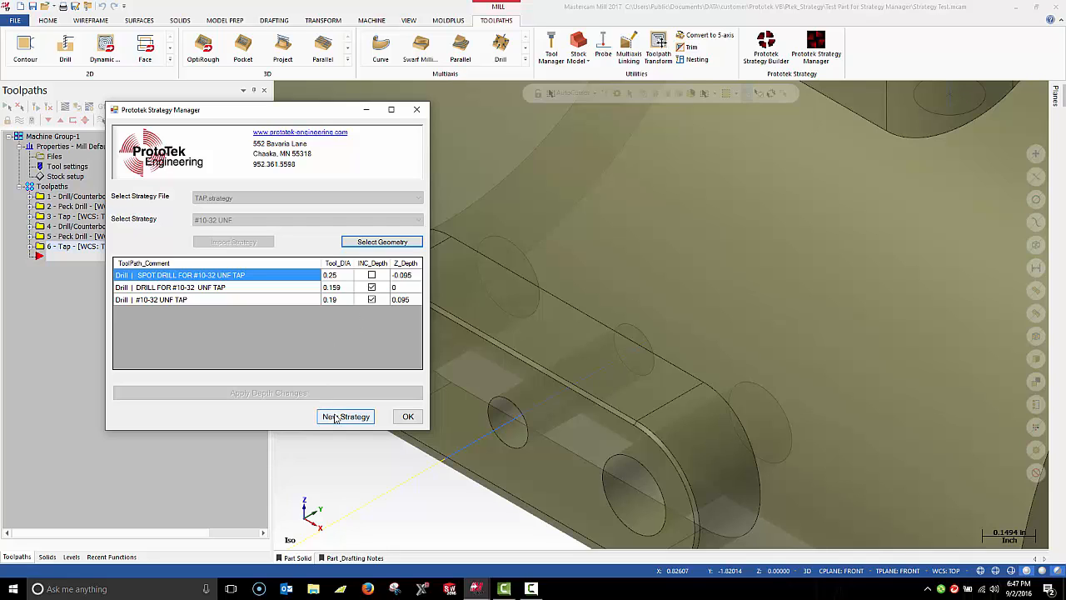
Step: Start a new strategy and import the 1/4 REAM toolpaths from REAM.strategy
{"action": "left_click", "coordinate": [345, 417]}
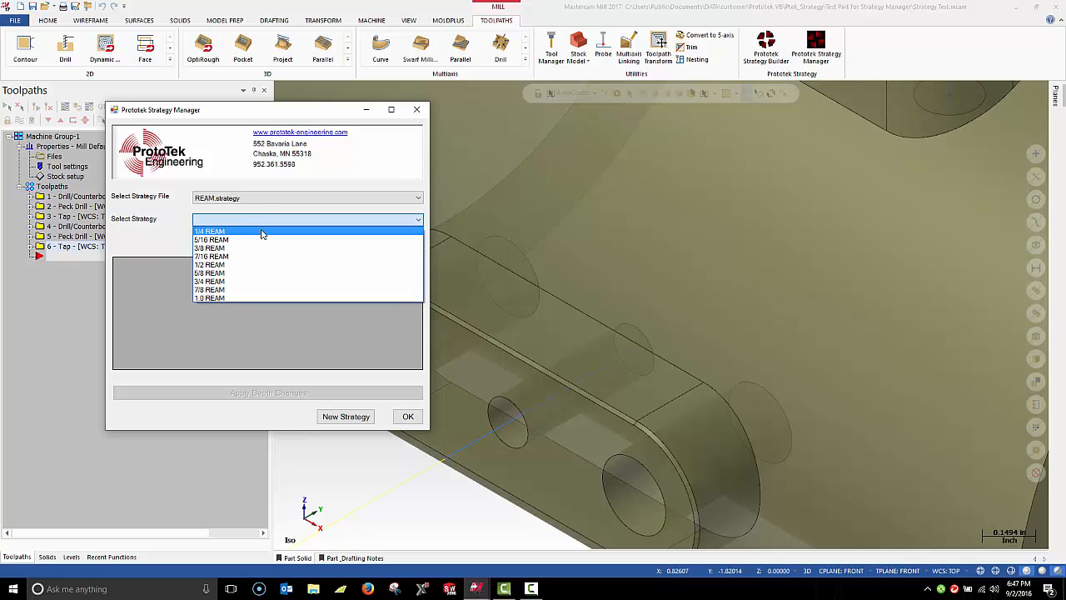
{"action": "left_click", "coordinate": [210, 231]}
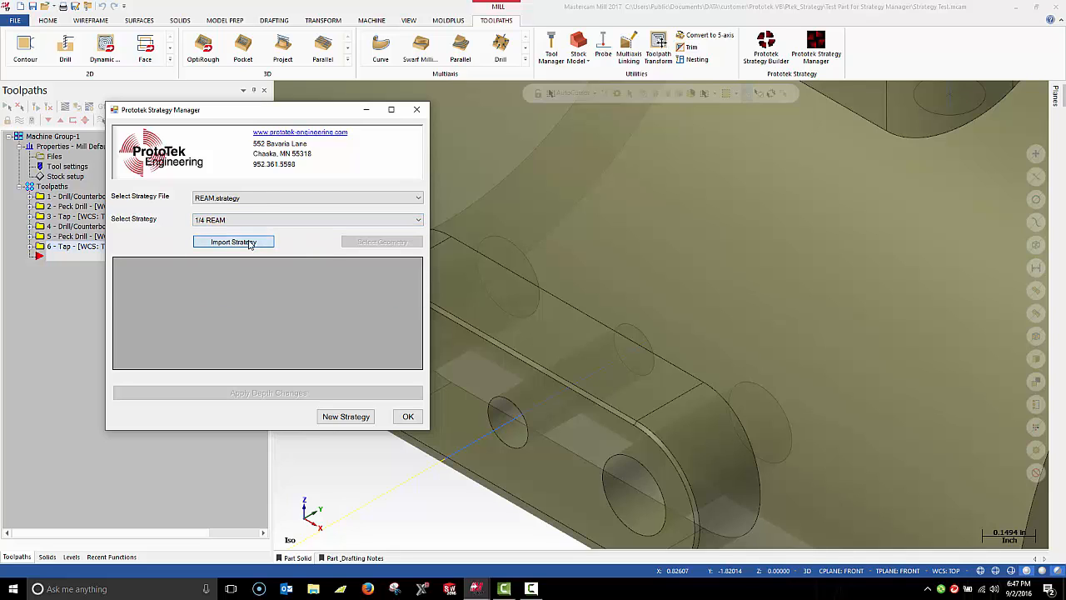
{"action": "left_click", "coordinate": [234, 242]}
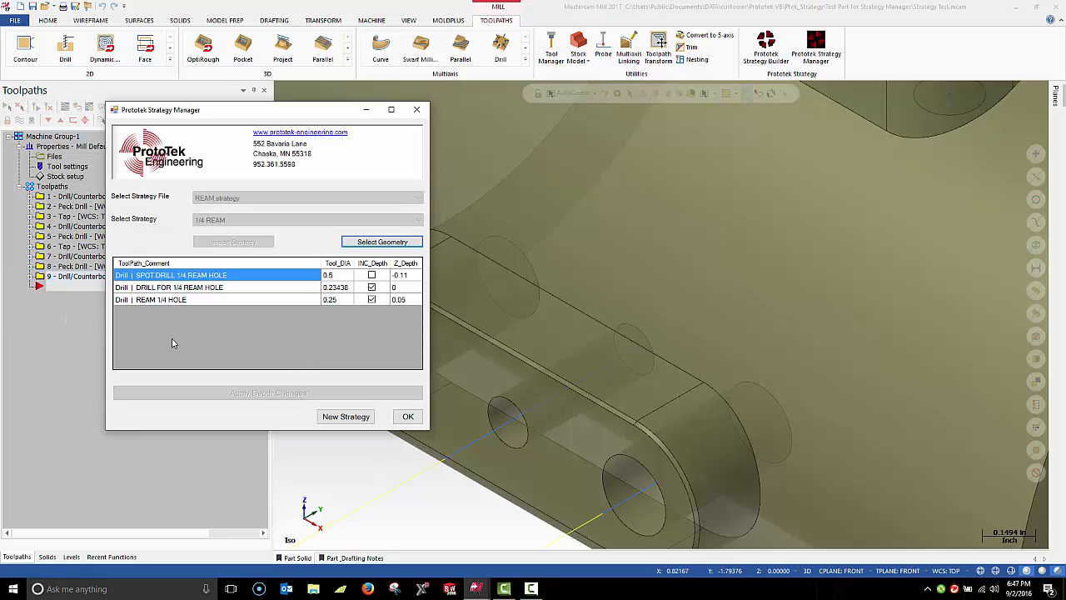
Step: Make the drill and ream depths absolute at -0.5 and -0.45, then accept
{"action": "left_click", "coordinate": [372, 287]}
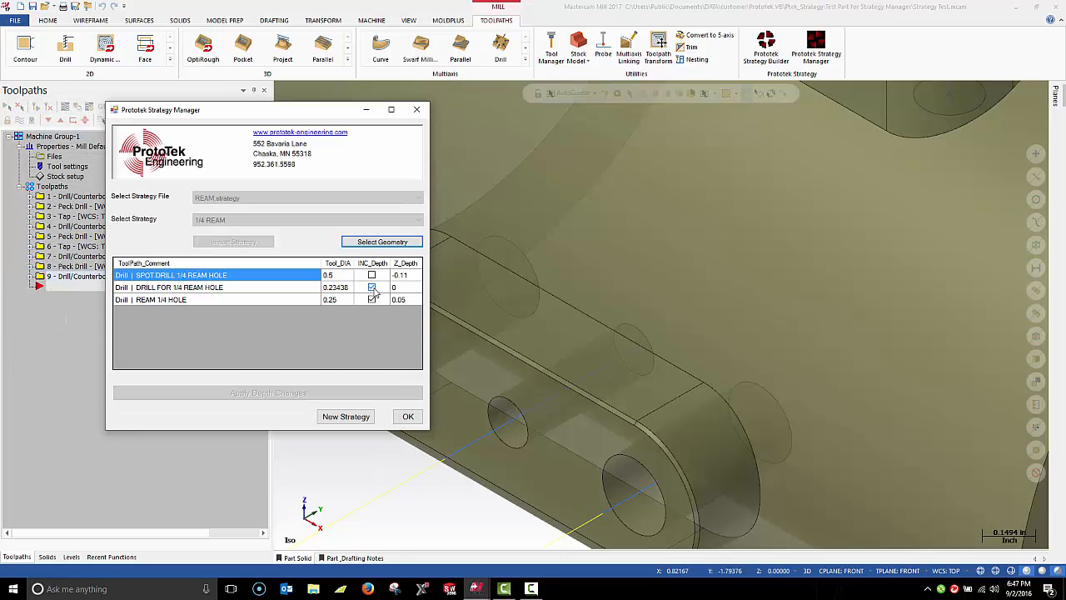
{"action": "left_click", "coordinate": [371, 300]}
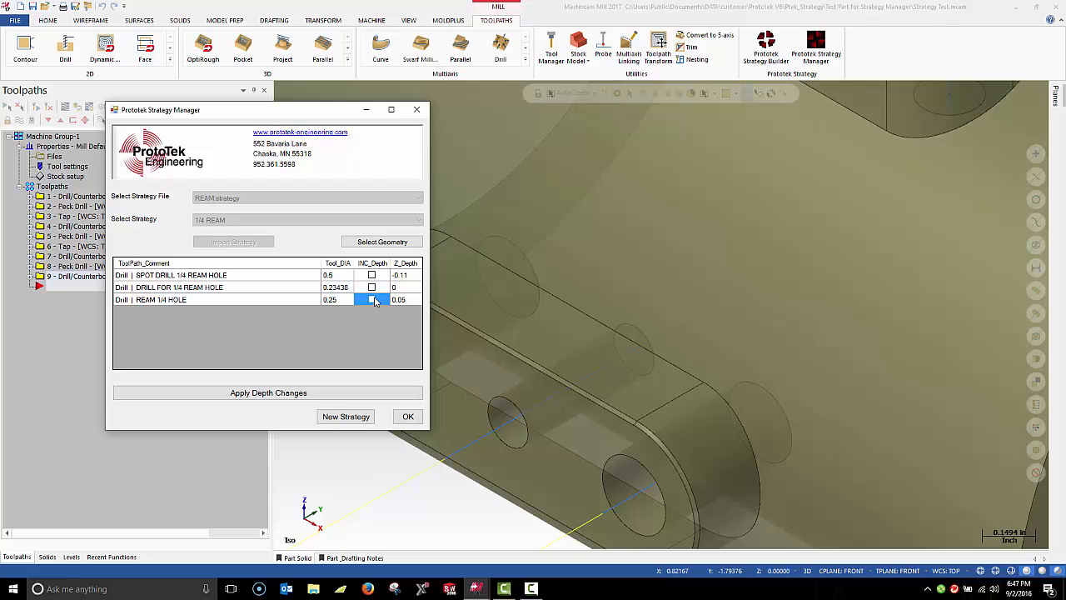
{"action": "left_click", "coordinate": [405, 286]}
{"action": "type", "text": "-0.5"}
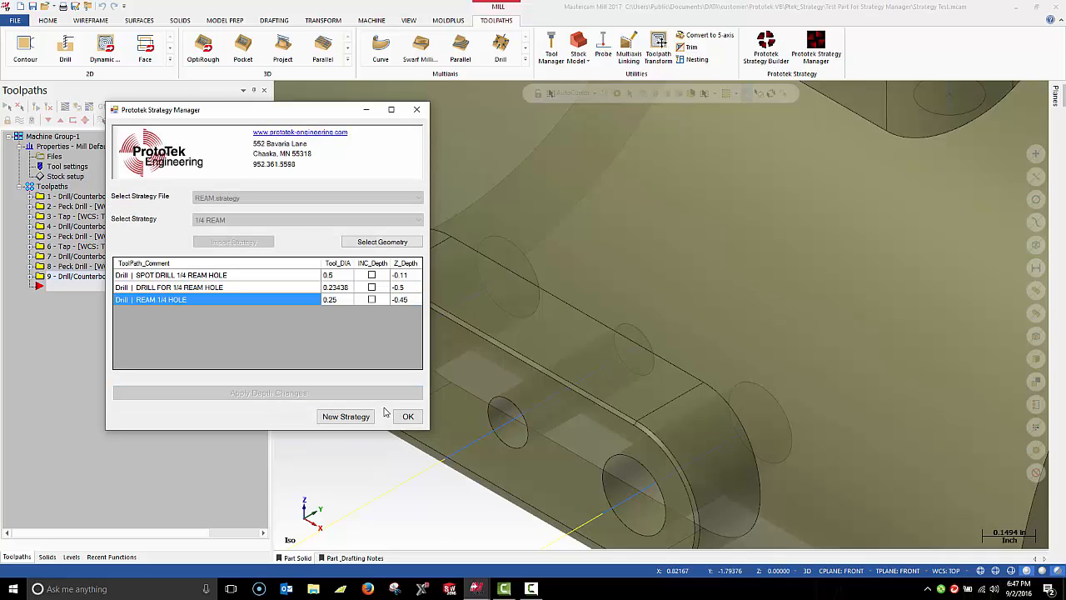
{"action": "left_click", "coordinate": [407, 416]}
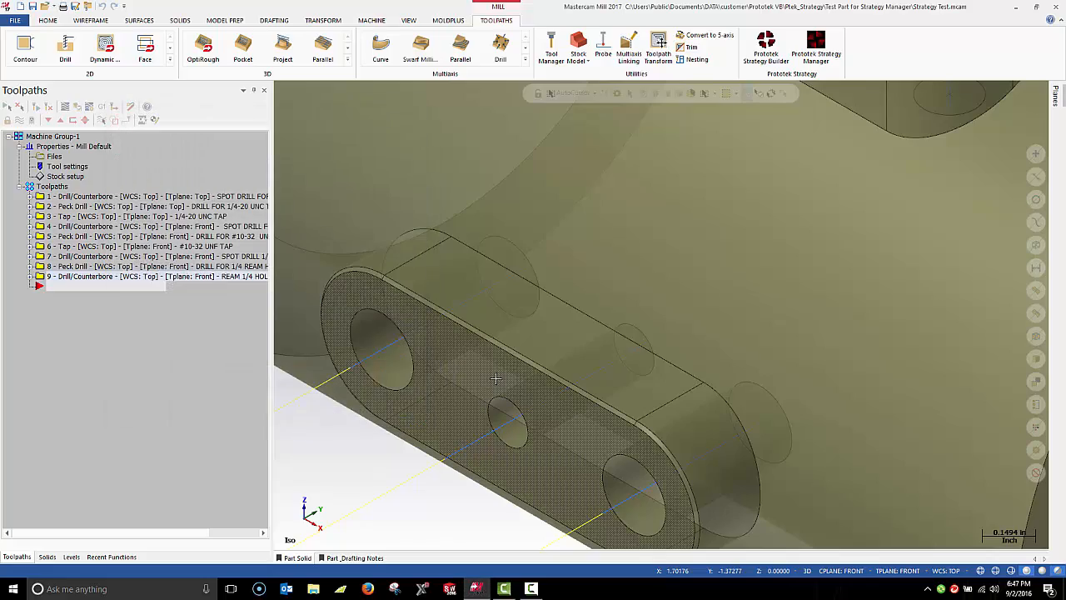